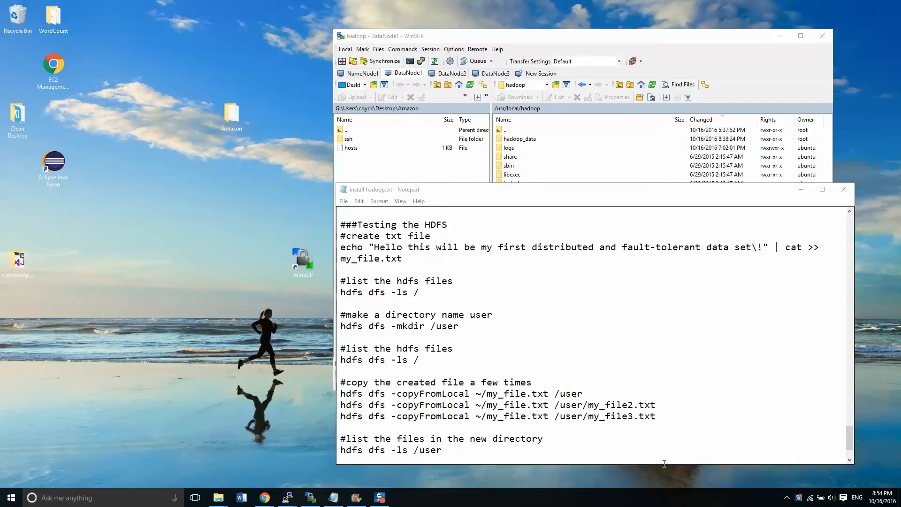
mouse_move(603, 382)
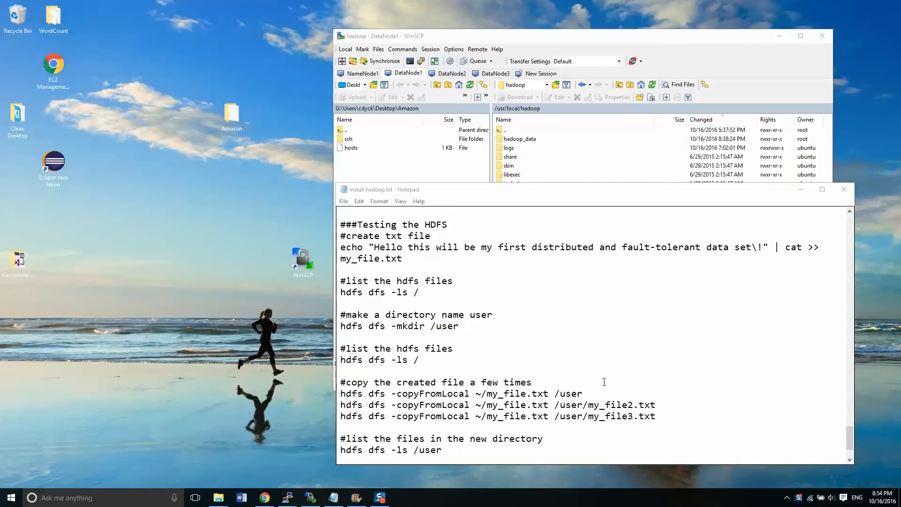
mouse_move(554, 305)
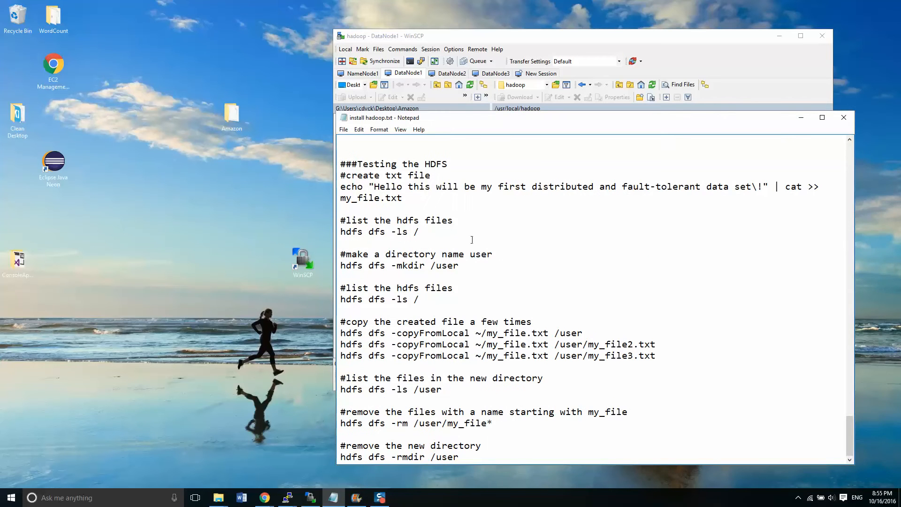
mouse_move(719, 379)
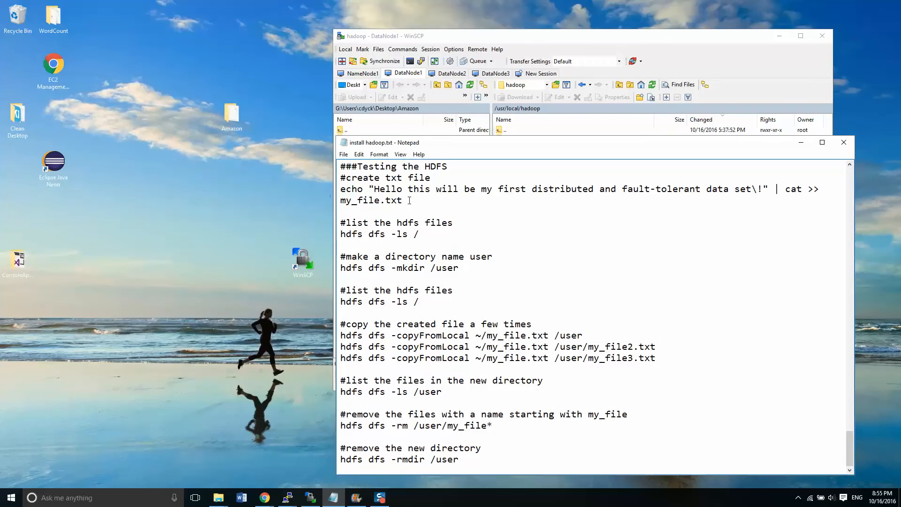
Copy the echo command, point the NameNode1 session at /home/ubuntu and log into the server terminal.
right_click(402, 194)
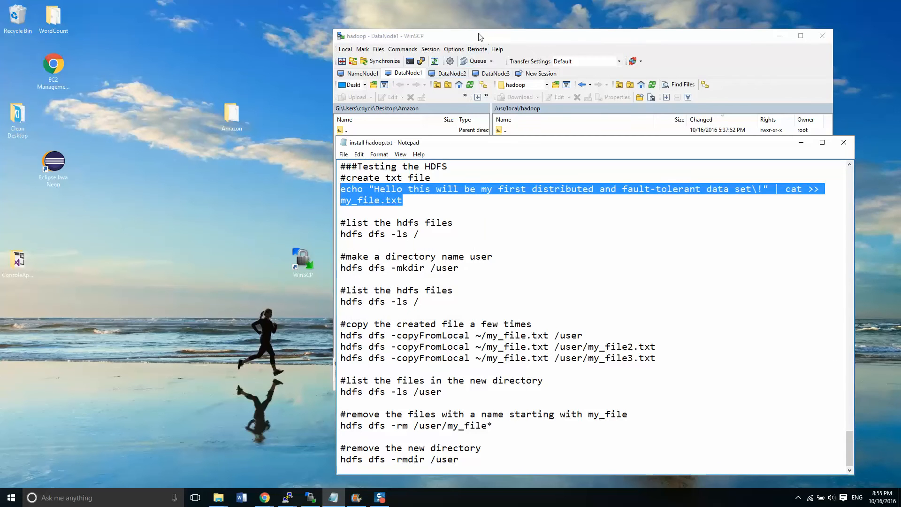
left_click(362, 73)
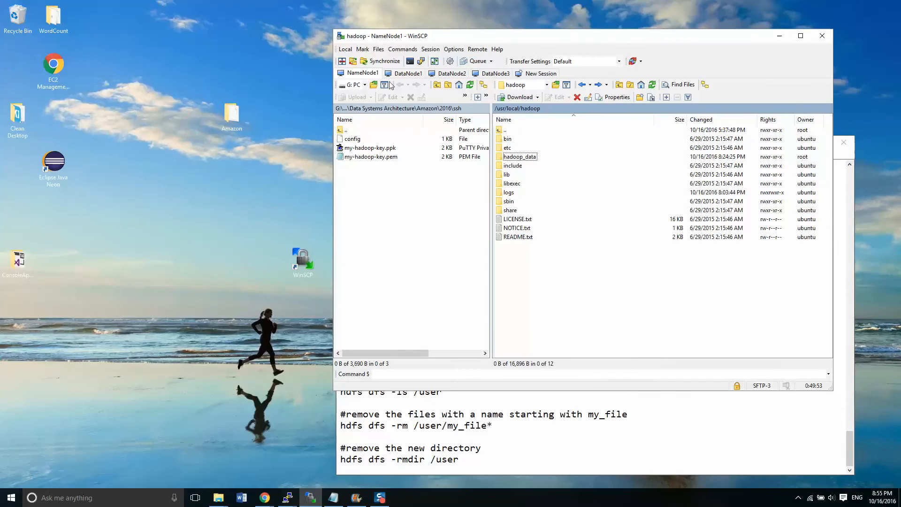
left_click(372, 84)
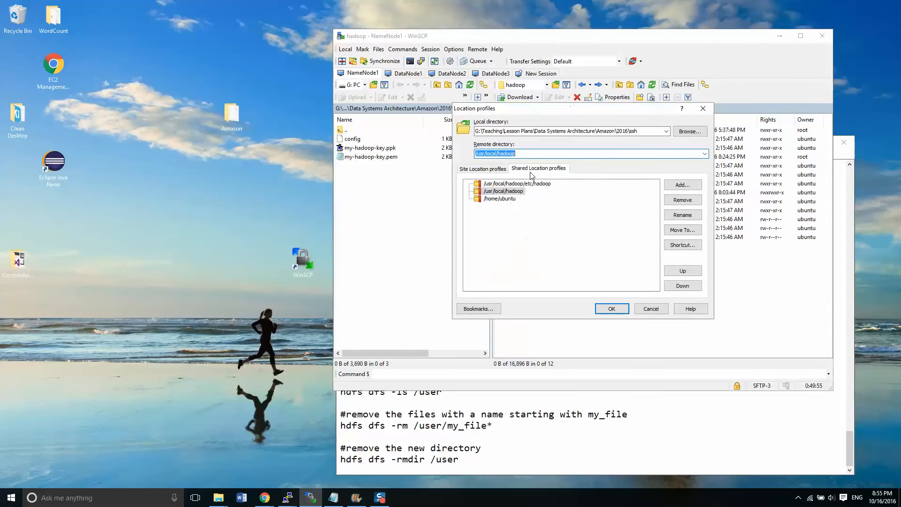
left_click(611, 309)
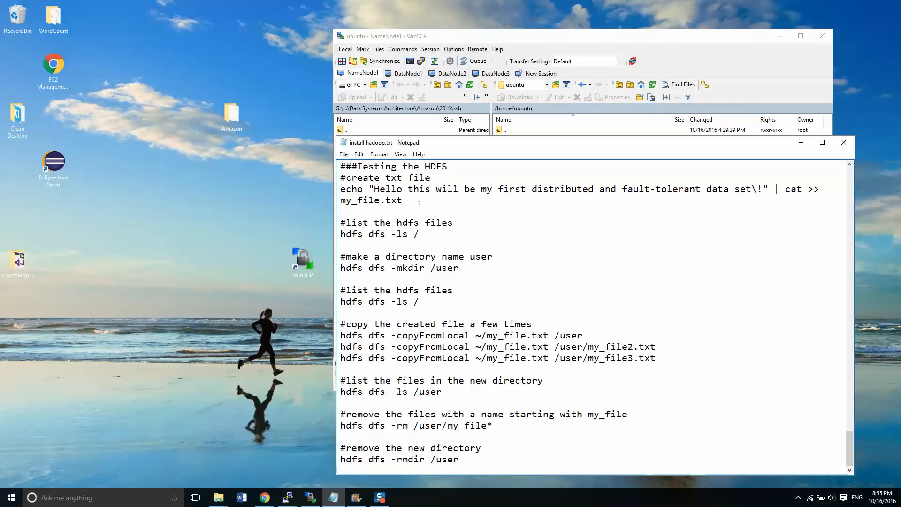
double_click(370, 200)
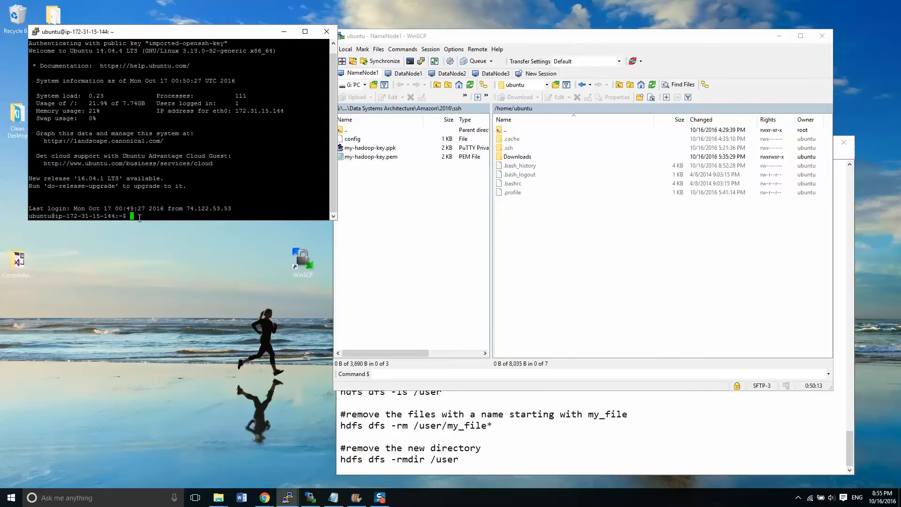
Run echo "Hello this will be my first distributed and fault-tolerant data set!" into my_file.txt and view the new file.
type("echo \"Hello this will be my first distributed and fault-tolerant data set\\!\" | cat >> my_file.txt")
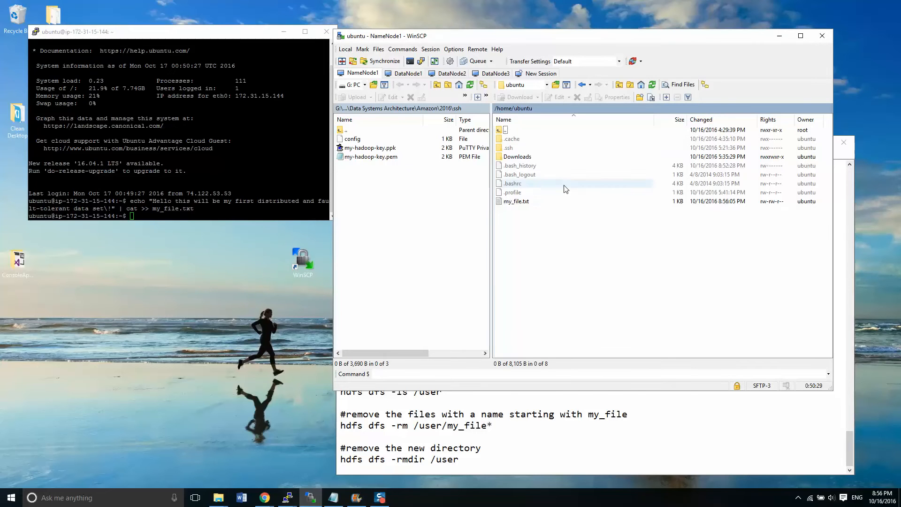
left_click(516, 201)
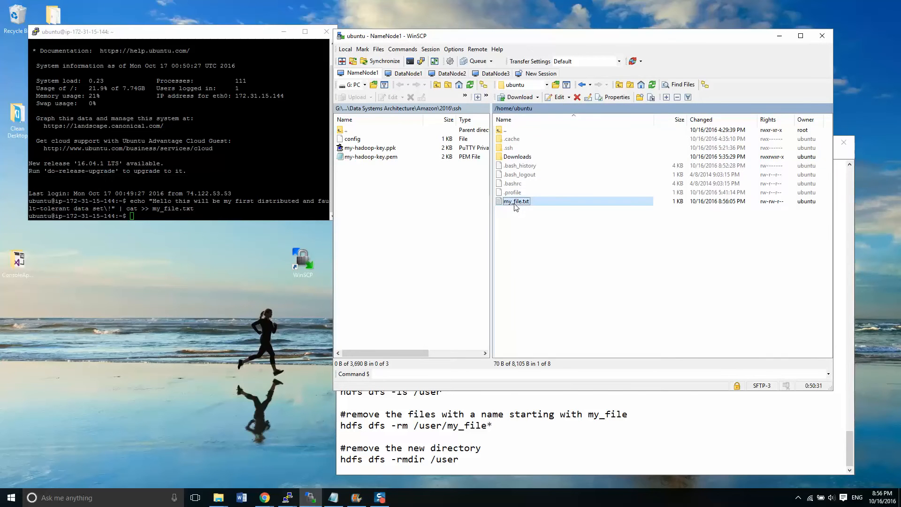
double_click(516, 201)
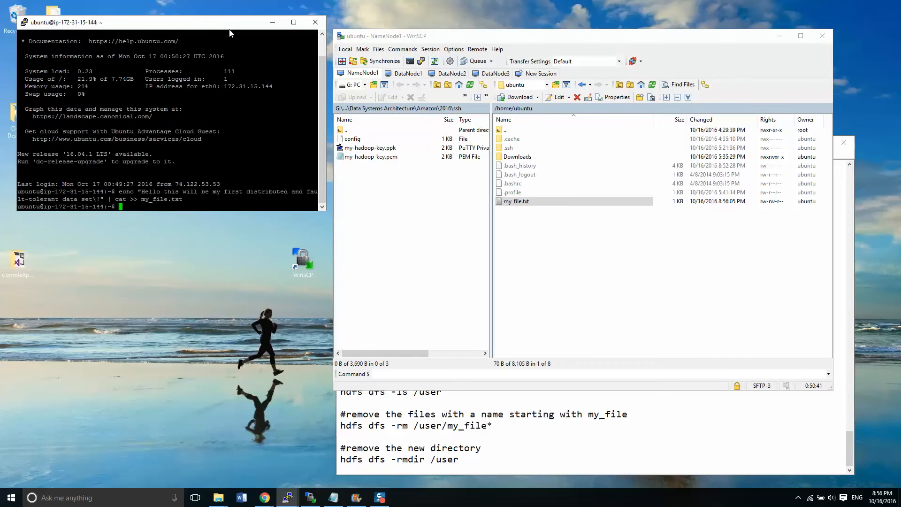
mouse_move(257, 139)
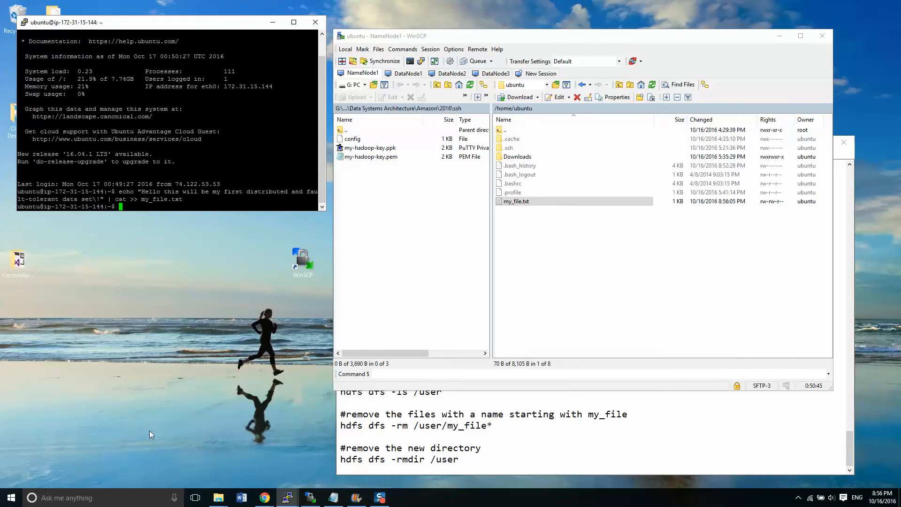
mouse_move(227, 461)
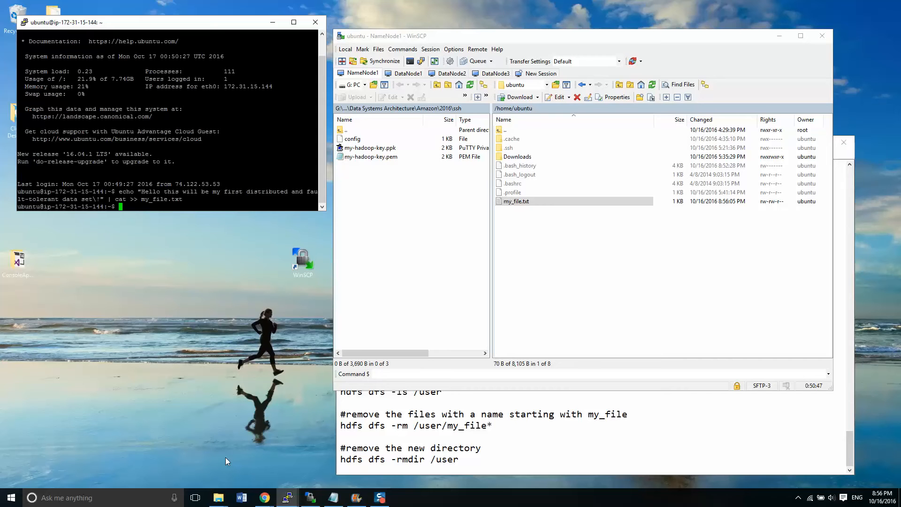
mouse_move(464, 391)
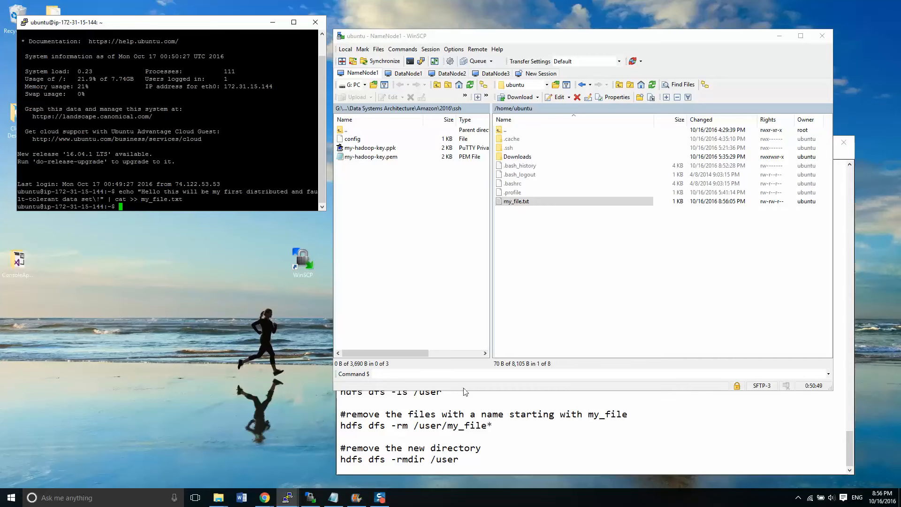
mouse_move(535, 309)
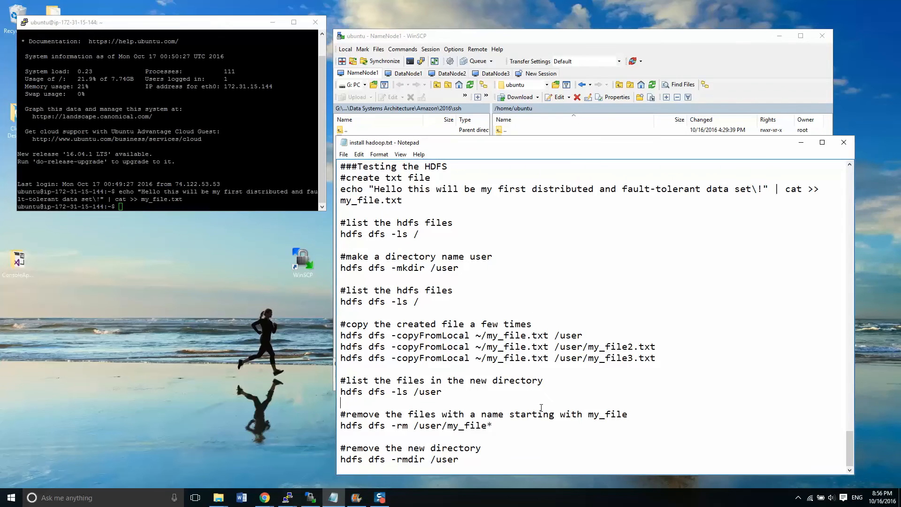
mouse_move(396, 224)
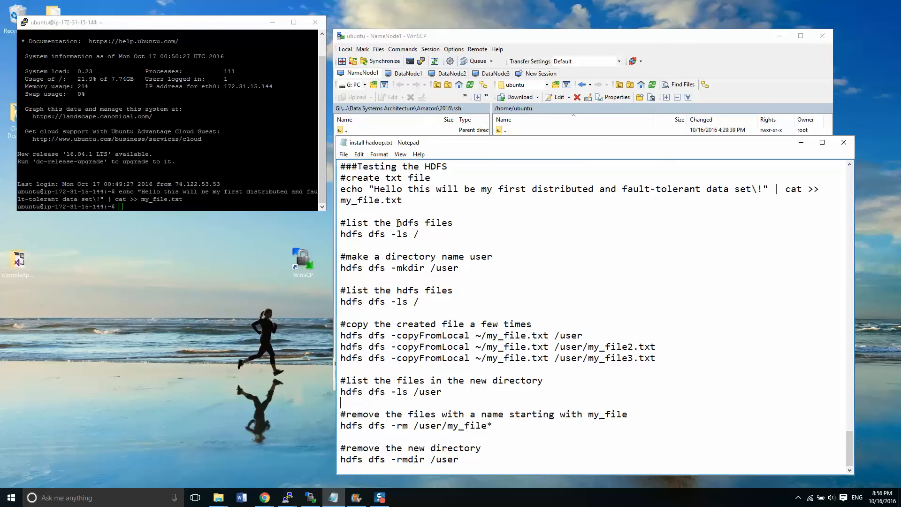
mouse_move(459, 232)
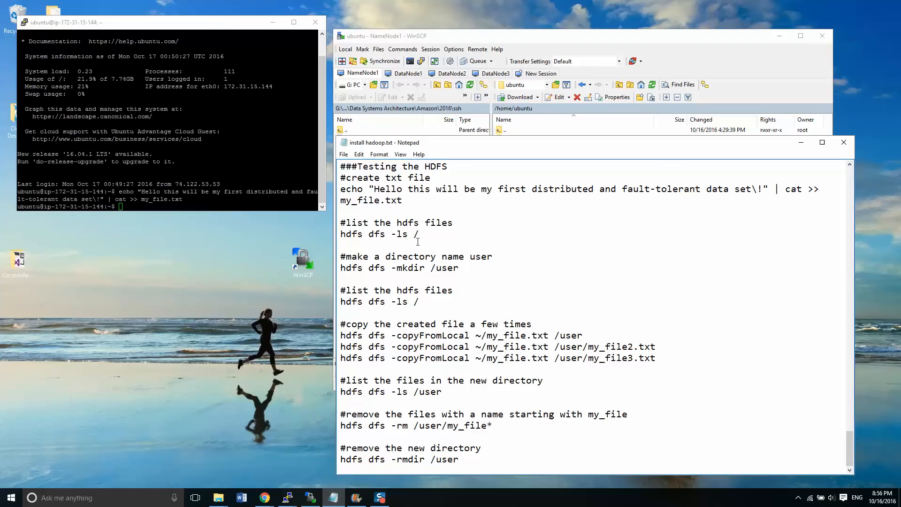
List the HDFS root with hdfs dfs -ls / before adding the directory.
double_click(415, 234)
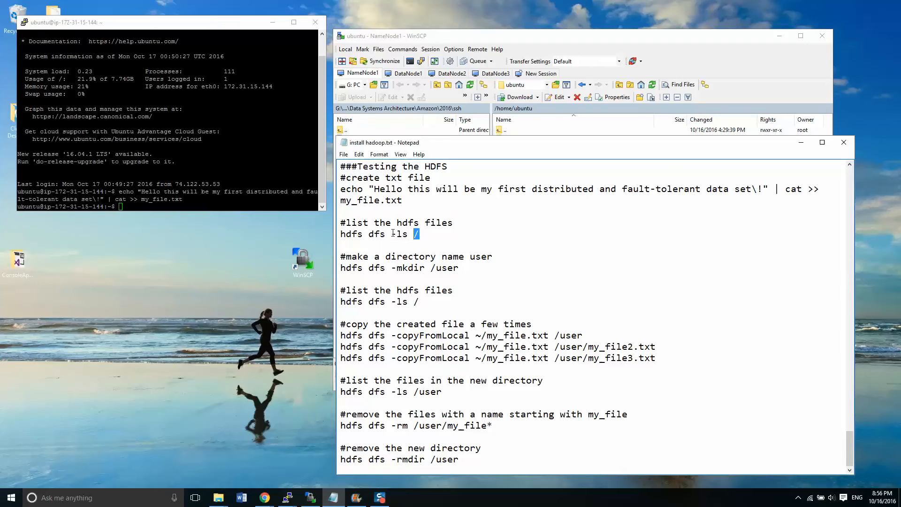
triple_click(379, 234)
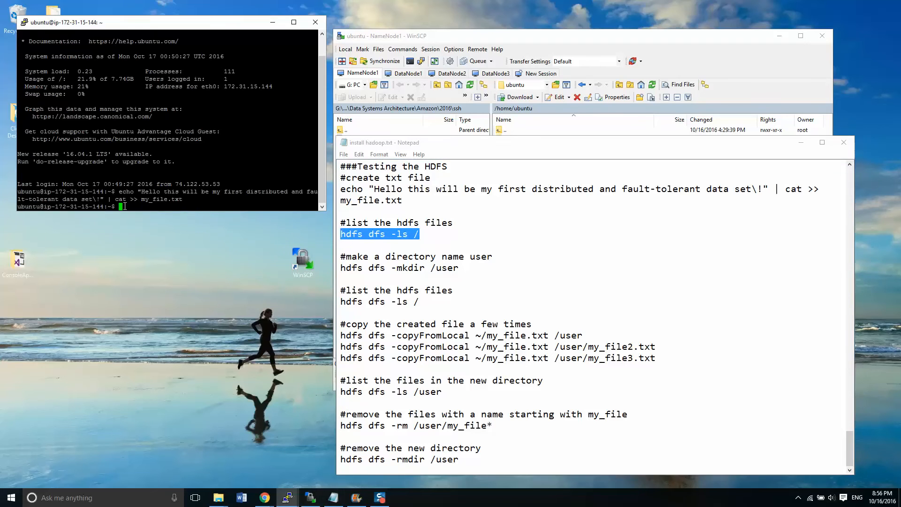
type("hdfs dfs -ls /")
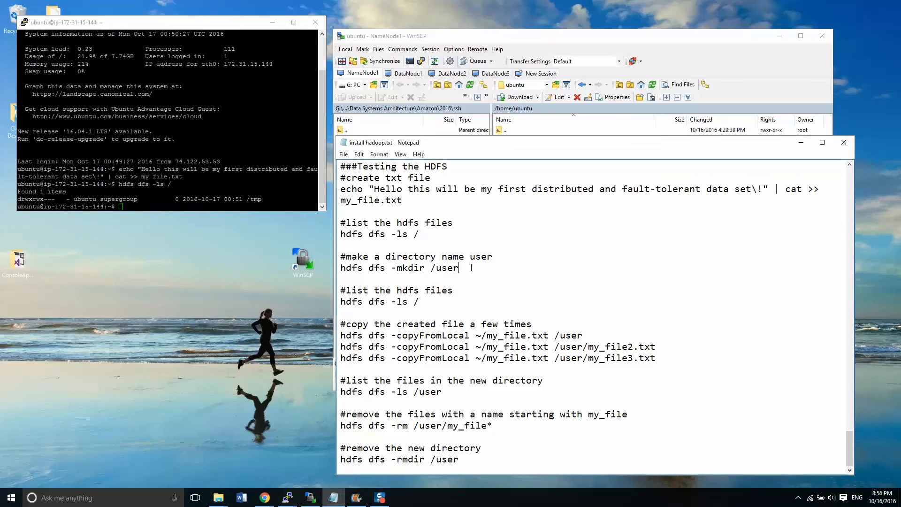
Create /user with hdfs dfs -mkdir and list the root again showing tmp and user.
triple_click(399, 268)
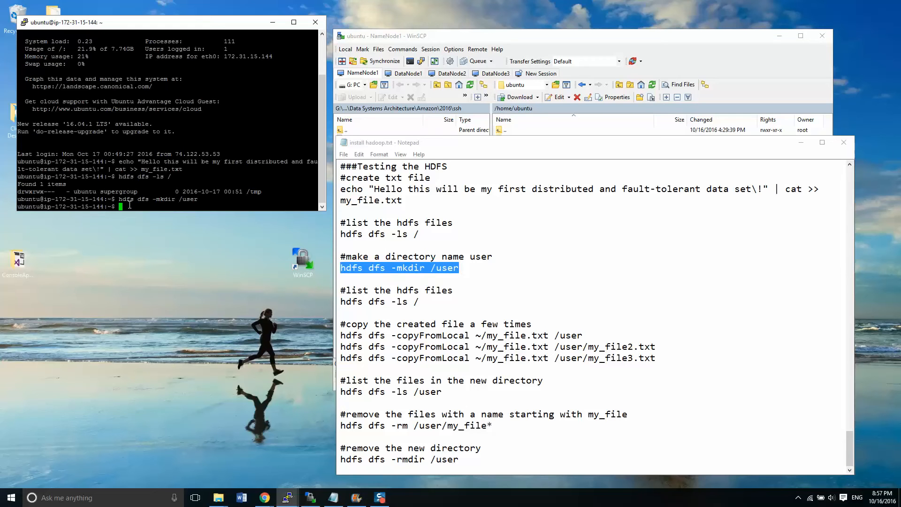
type("hdfs dfs -ls /")
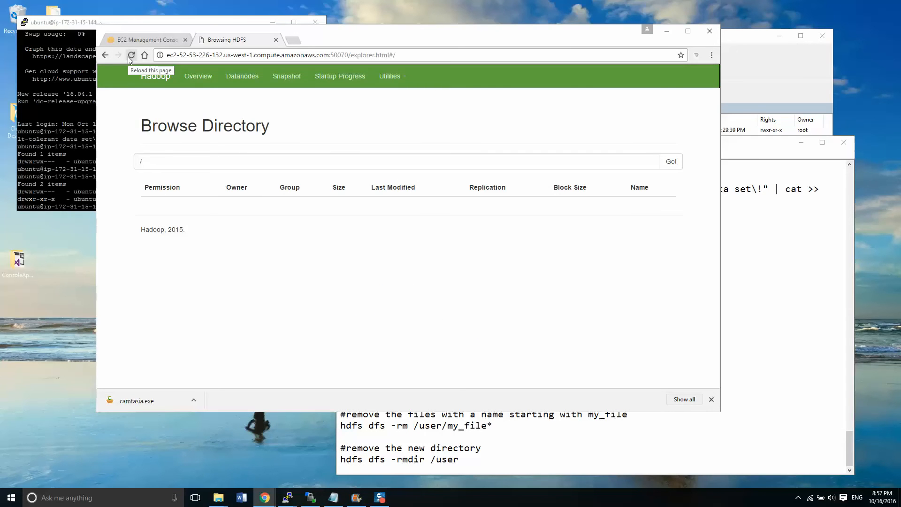
Reload the Browse Directory page so the root lists tmp and user.
left_click(131, 55)
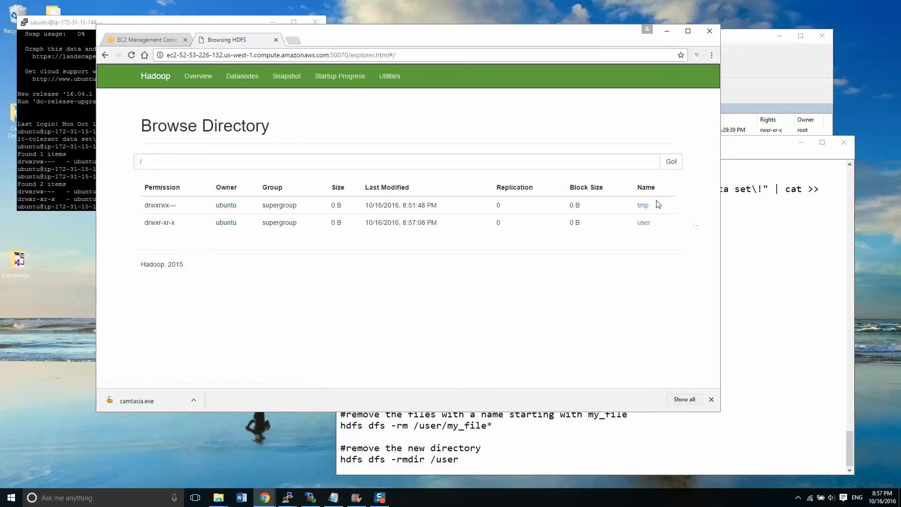
mouse_move(667, 31)
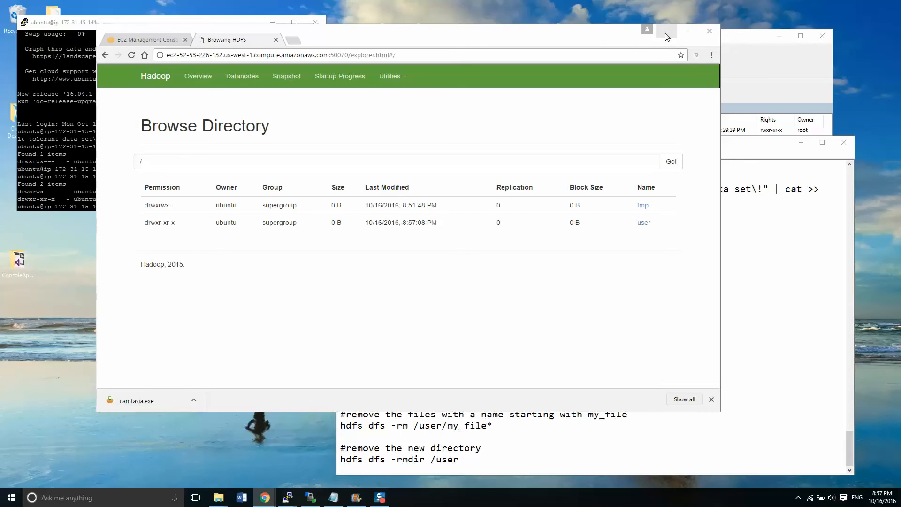
mouse_move(305, 284)
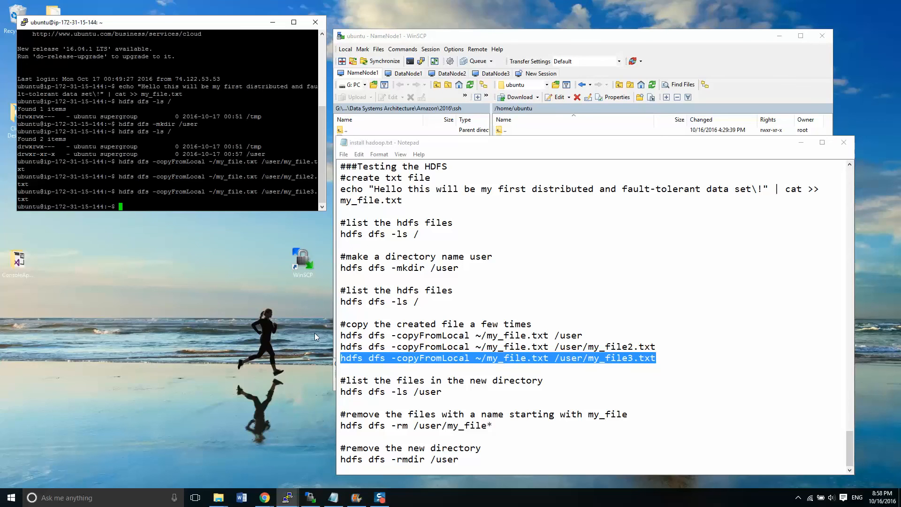
mouse_move(265, 498)
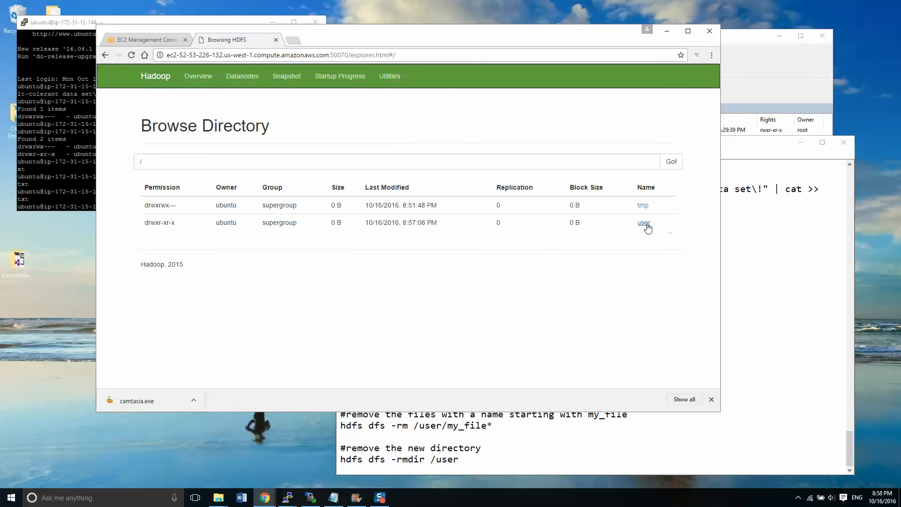
View /user in the web UI and run hdfs dfs -ls /user showing the three my_file copies.
left_click(644, 222)
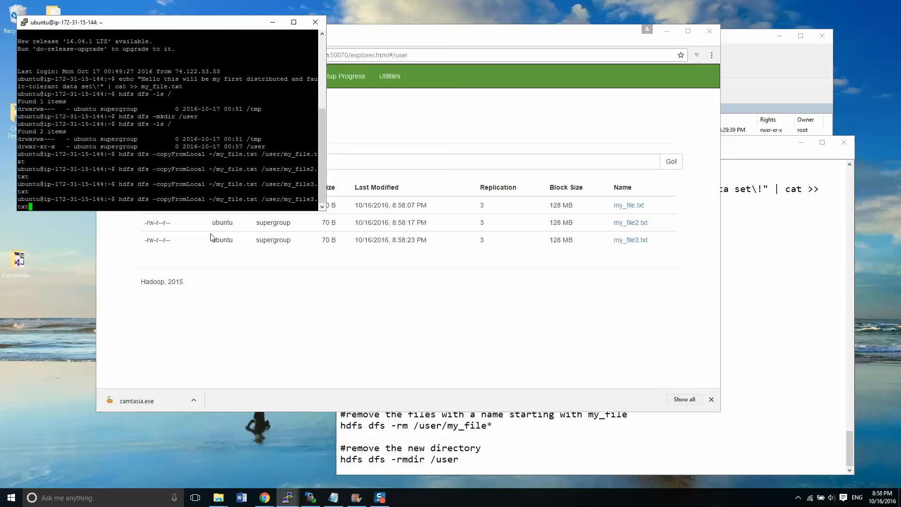
type("hdfs dfs -ls /")
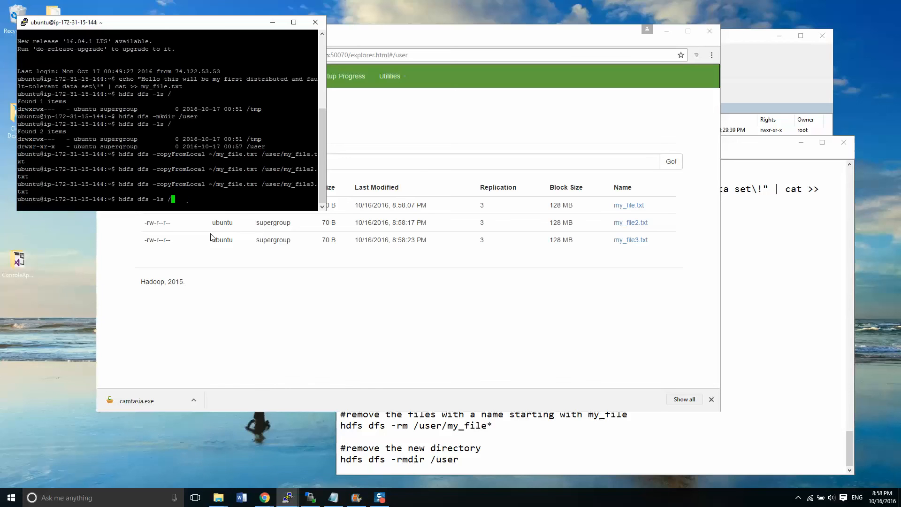
type("user")
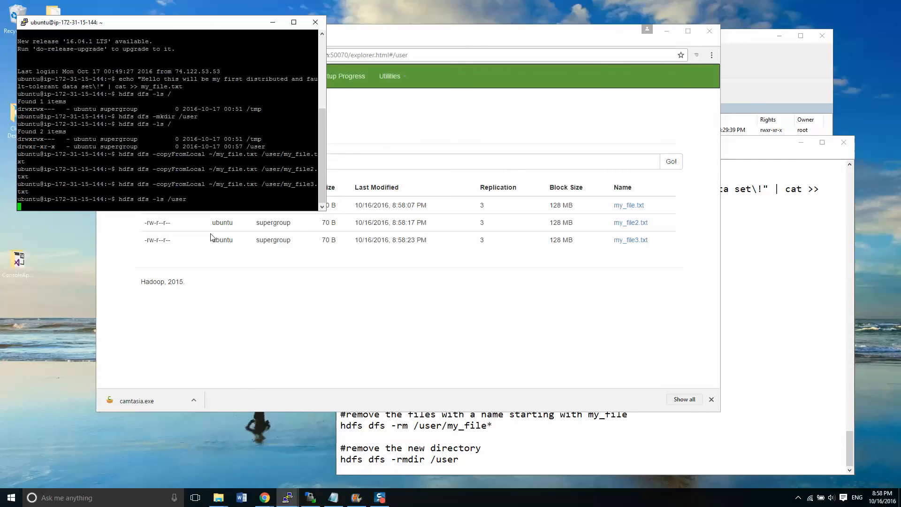
key("Enter")
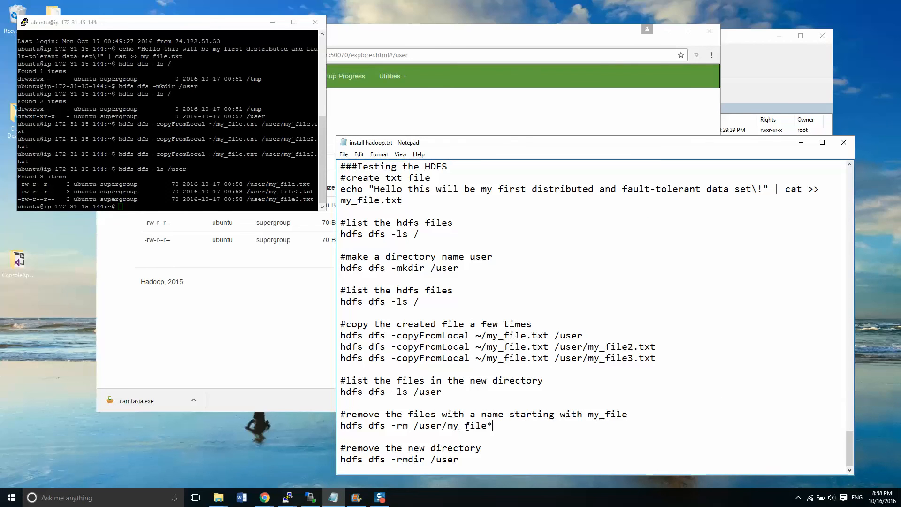
Run hdfs dfs -rm /user/my_file* to delete my_file.txt, my_file2.txt and my_file3.txt.
left_click_drag(340, 425, 493, 425)
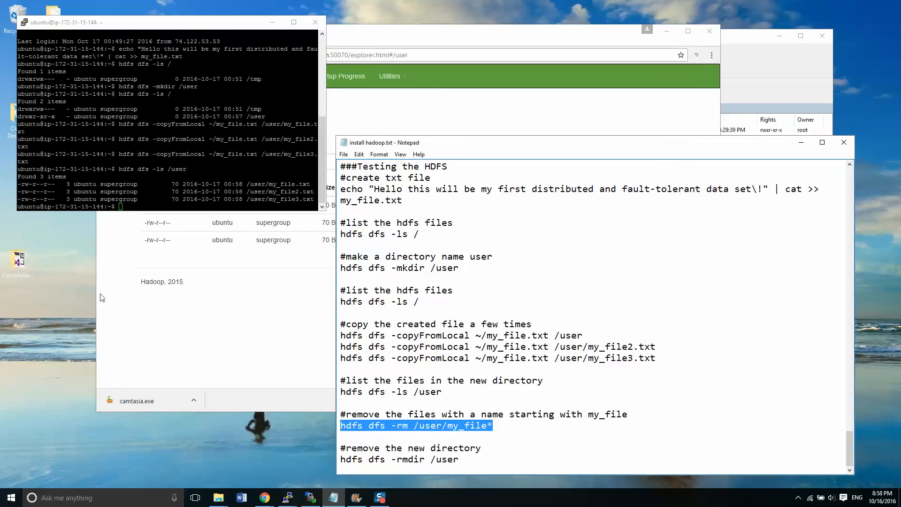
type("hdfs dfs -rm /user/my_file*")
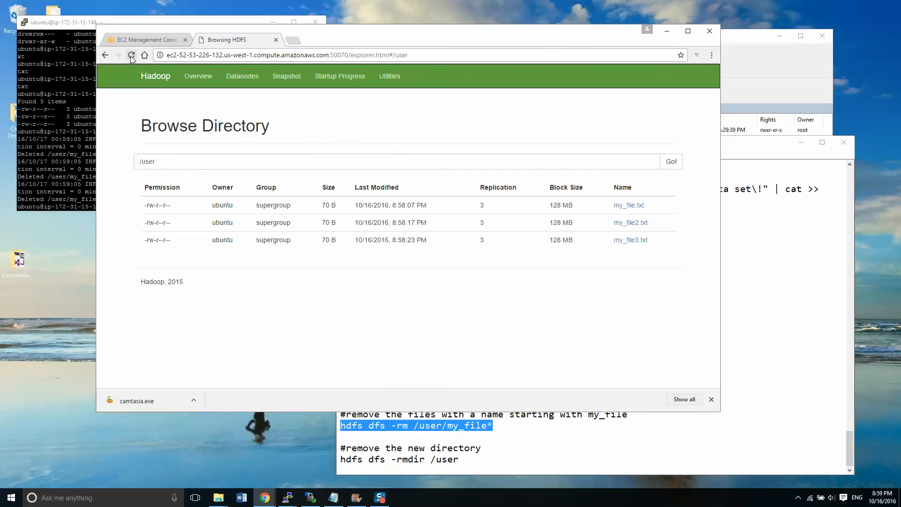
Reload to see /user empty, then return to the root listing holding only tmp.
left_click(131, 54)
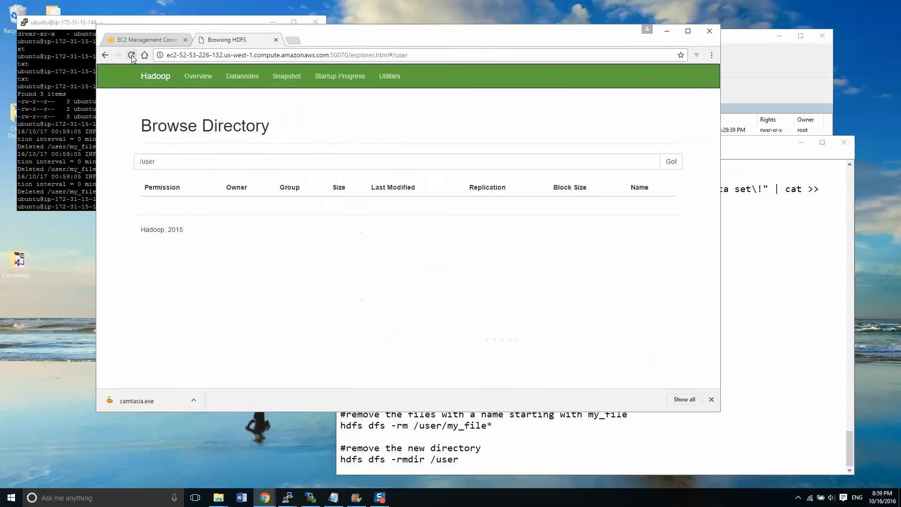
left_click(131, 55)
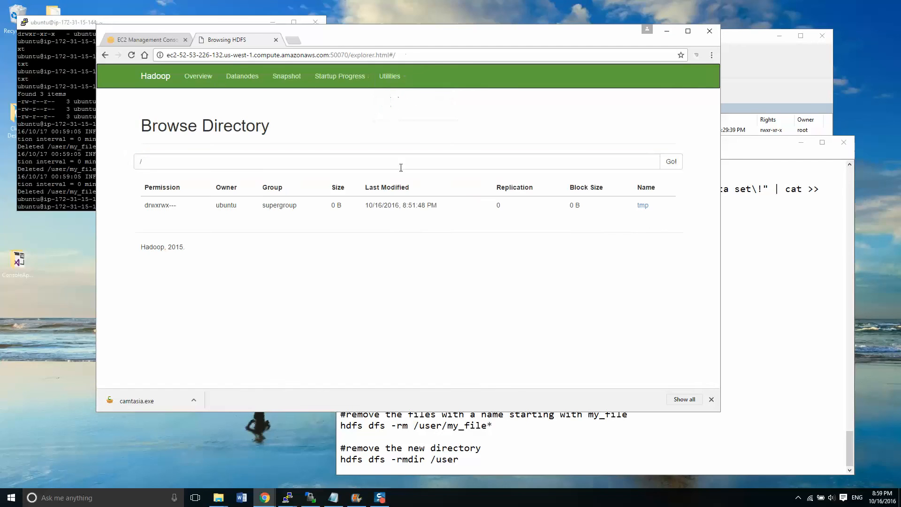
mouse_move(600, 226)
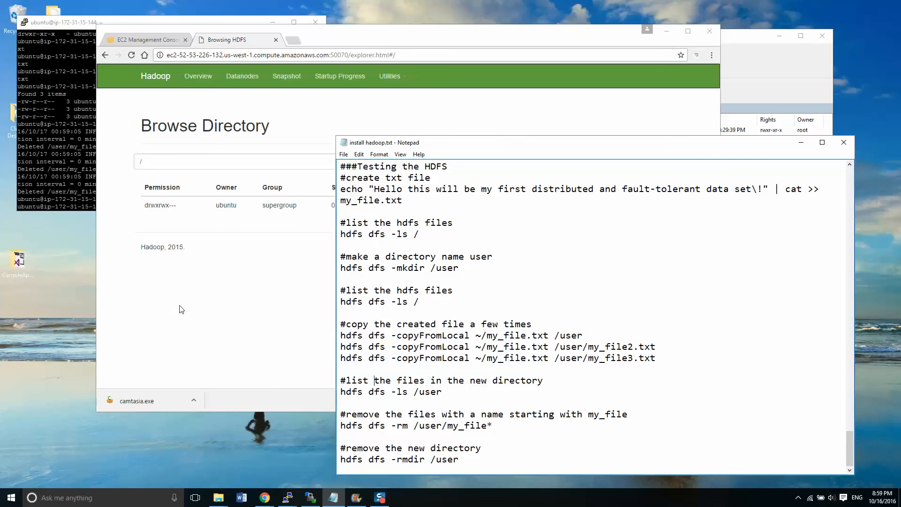
mouse_move(223, 311)
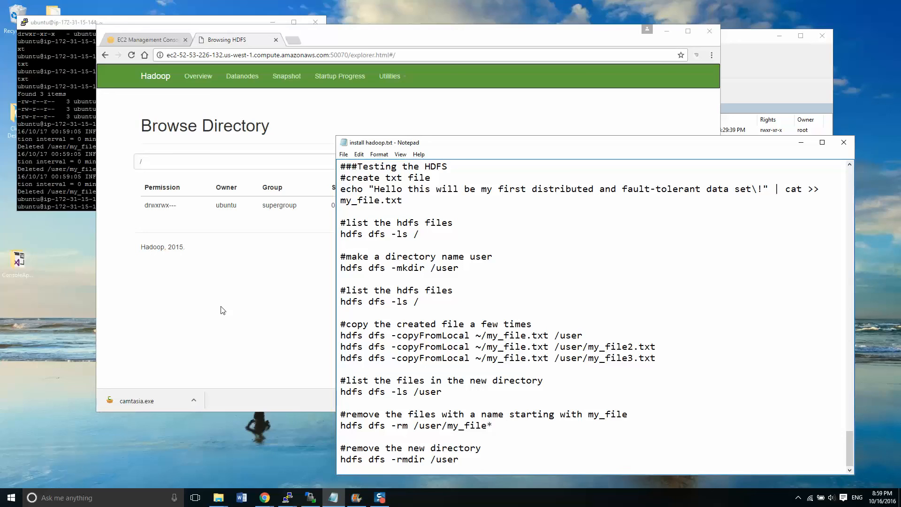